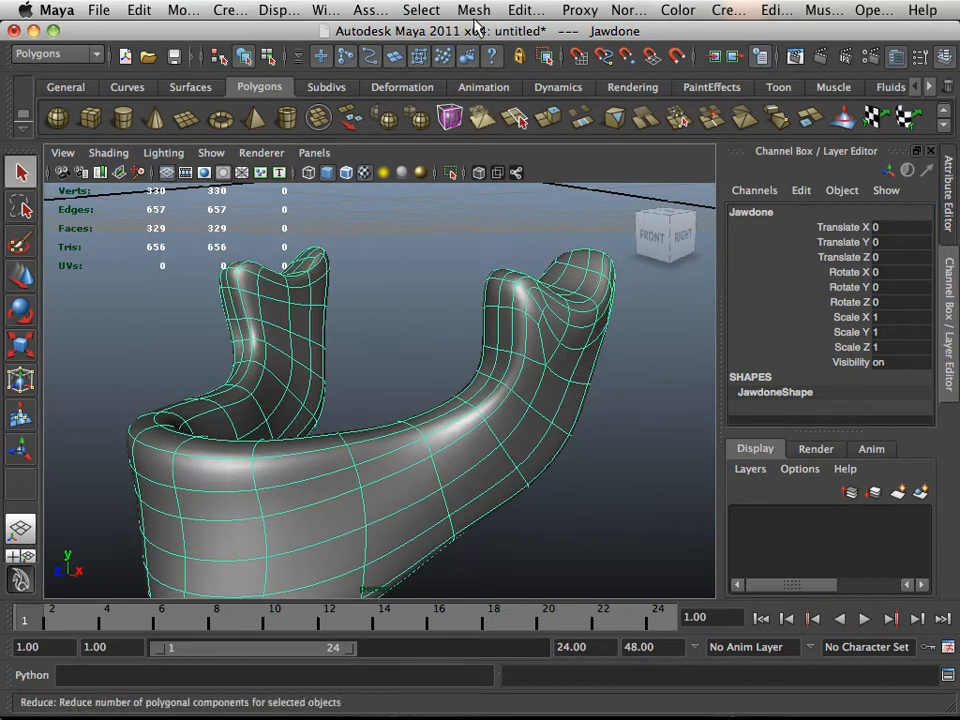
Step: Bring up Mesh > Cleanup options for Jawdone, set to faces with more than four sides
left_click(474, 10)
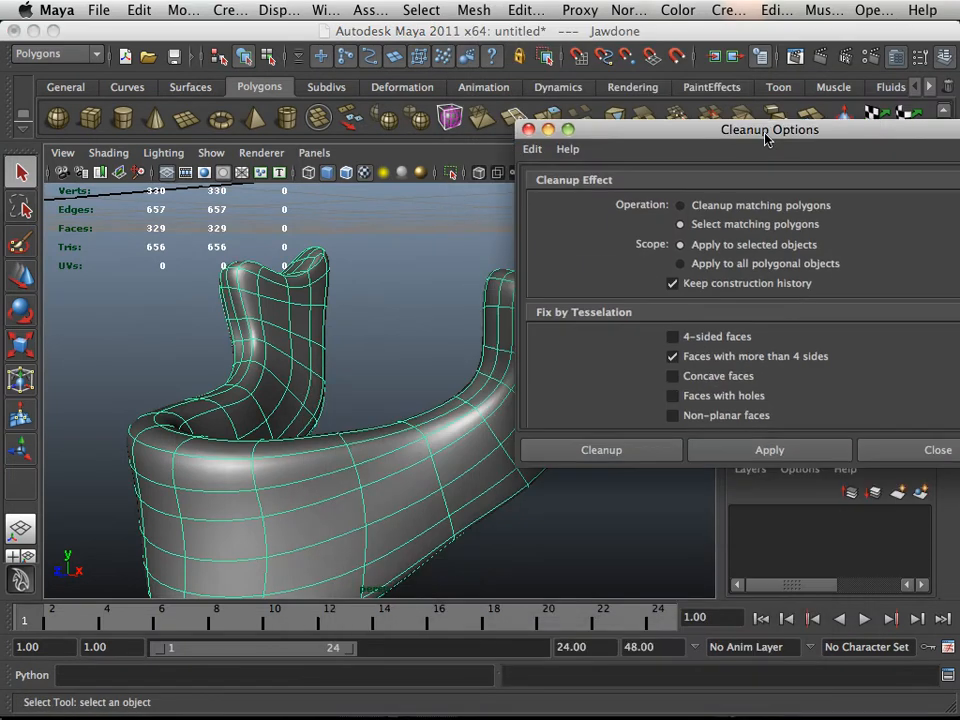
left_click_drag(768, 128, 772, 124)
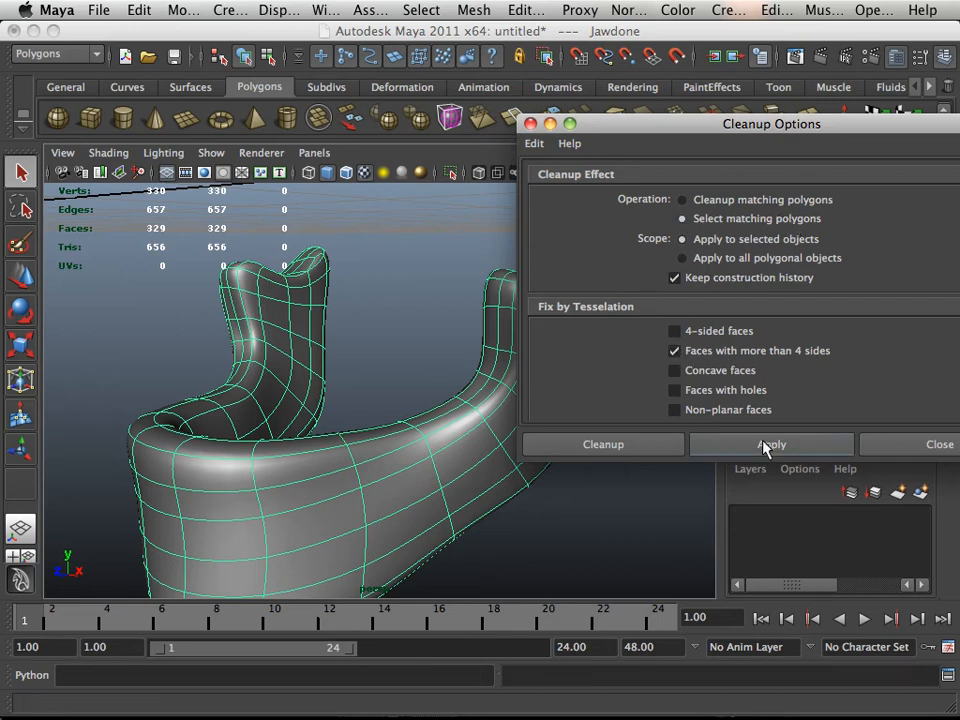
left_click(772, 444)
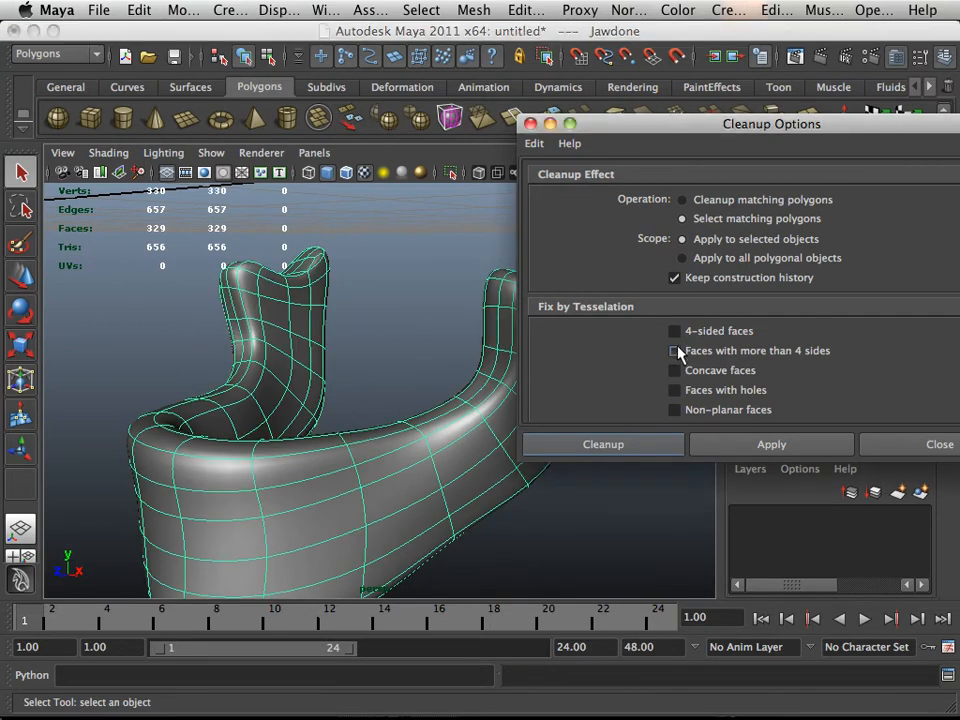
Step: Switch the Cleanup check to 4-sided faces, toggling once against over-four-sided, so Jawdone's quads are picked
left_click(674, 332)
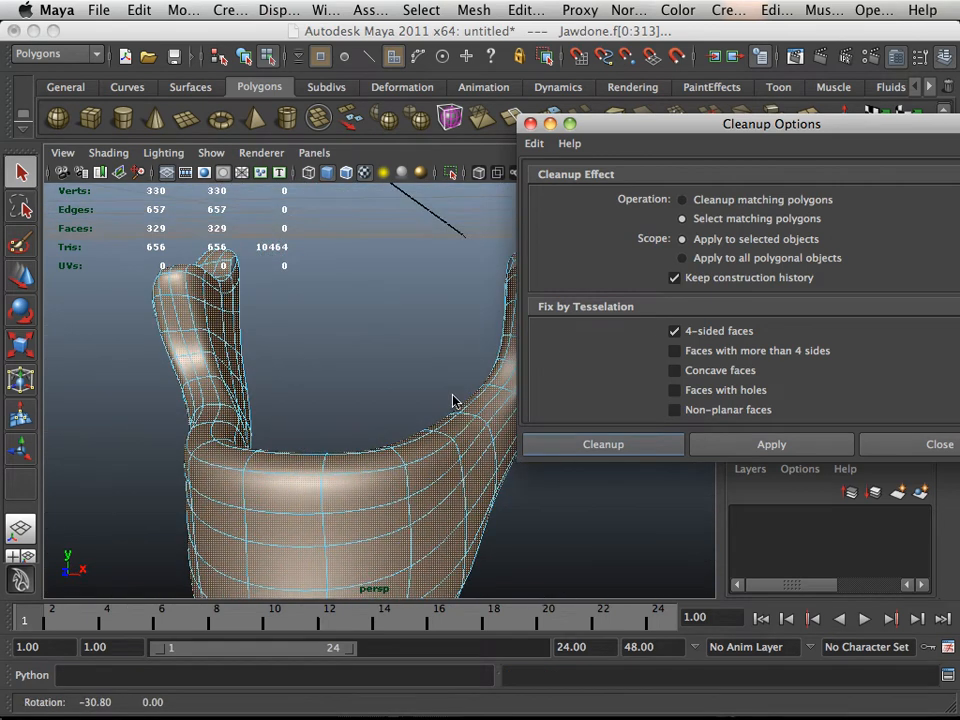
left_click_drag(452, 400, 536, 428)
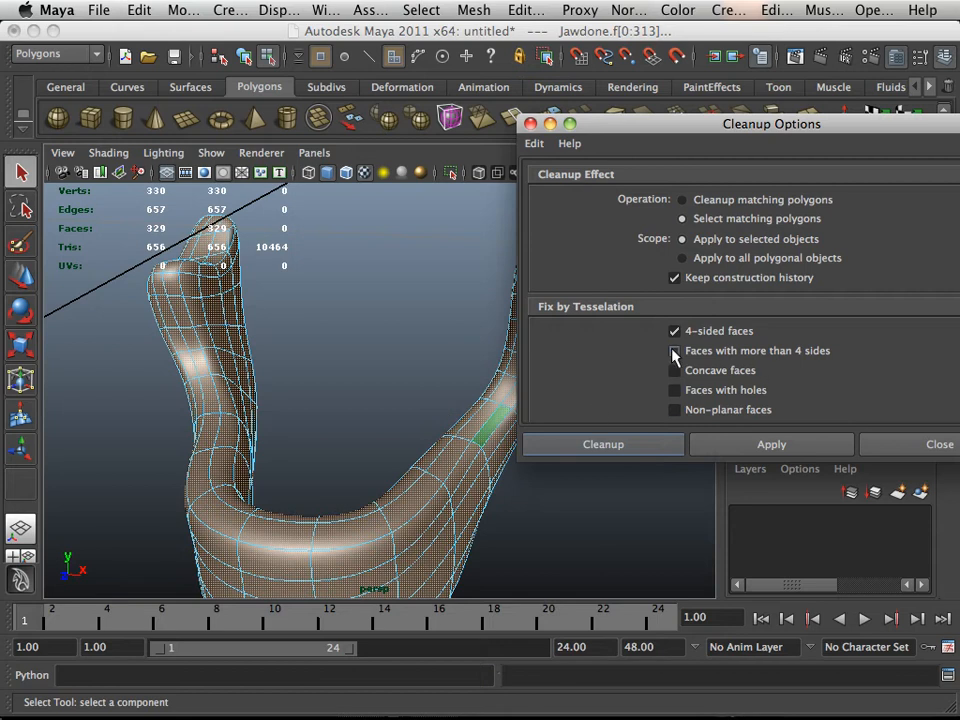
left_click(676, 350)
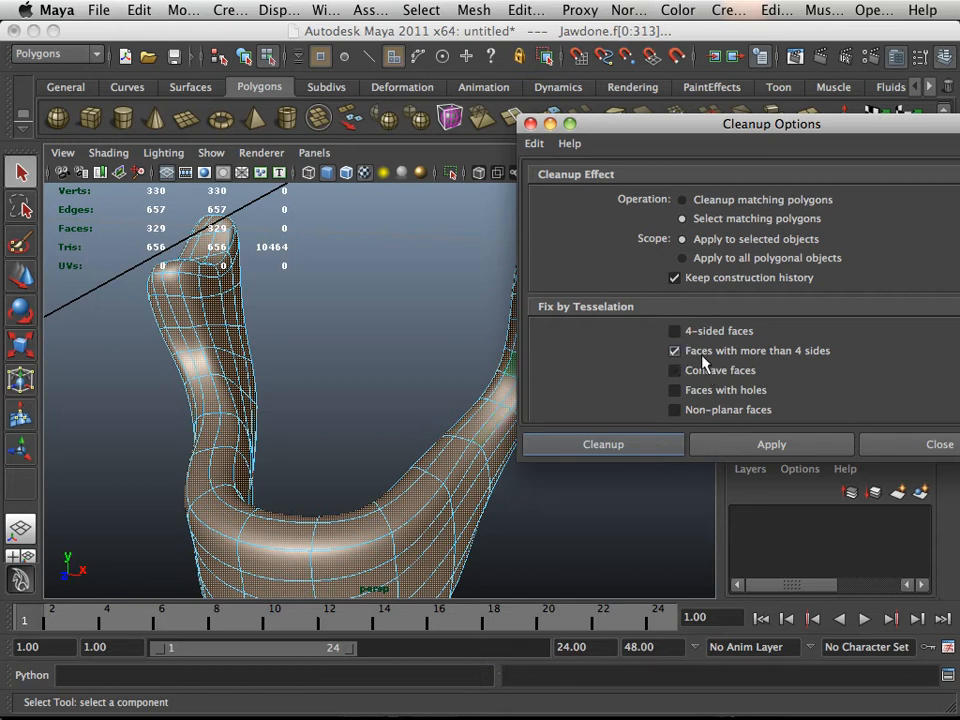
left_click(674, 332)
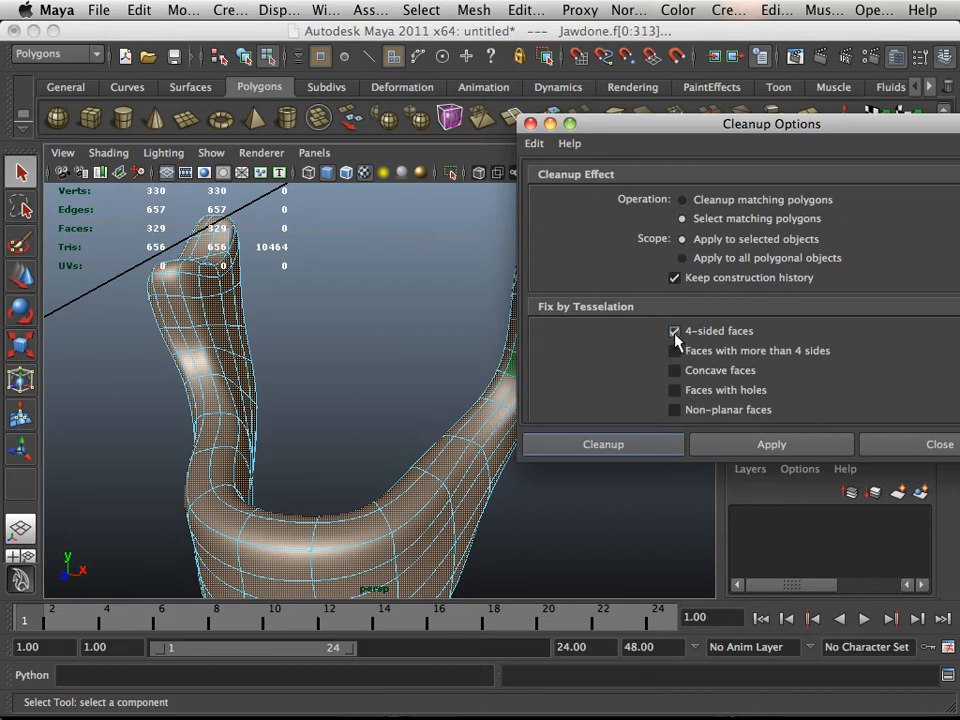
mouse_move(712, 344)
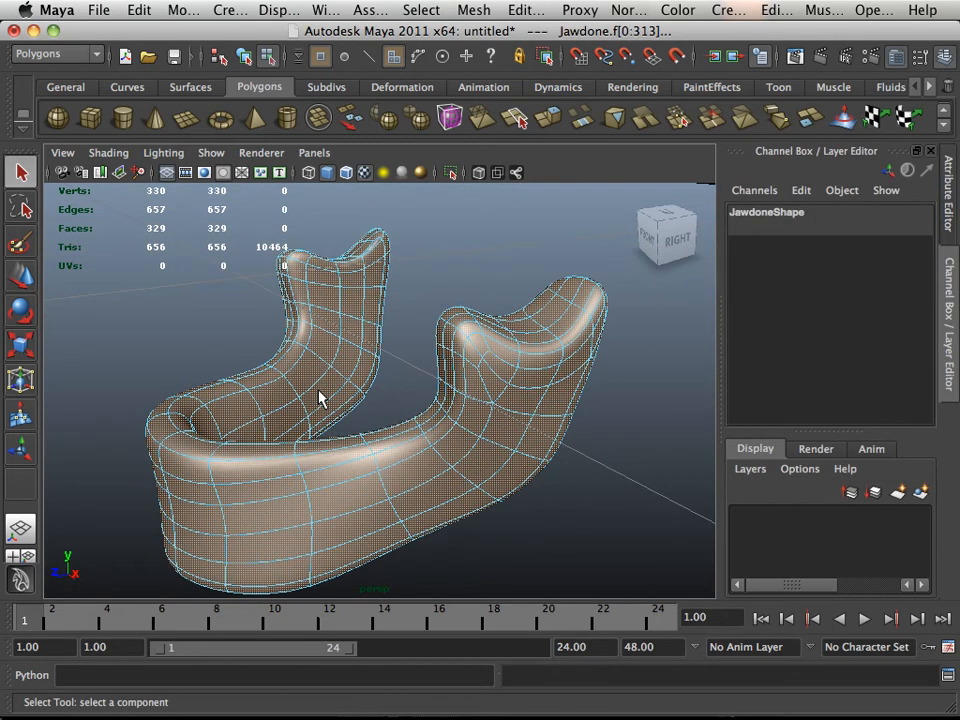
mouse_move(250, 136)
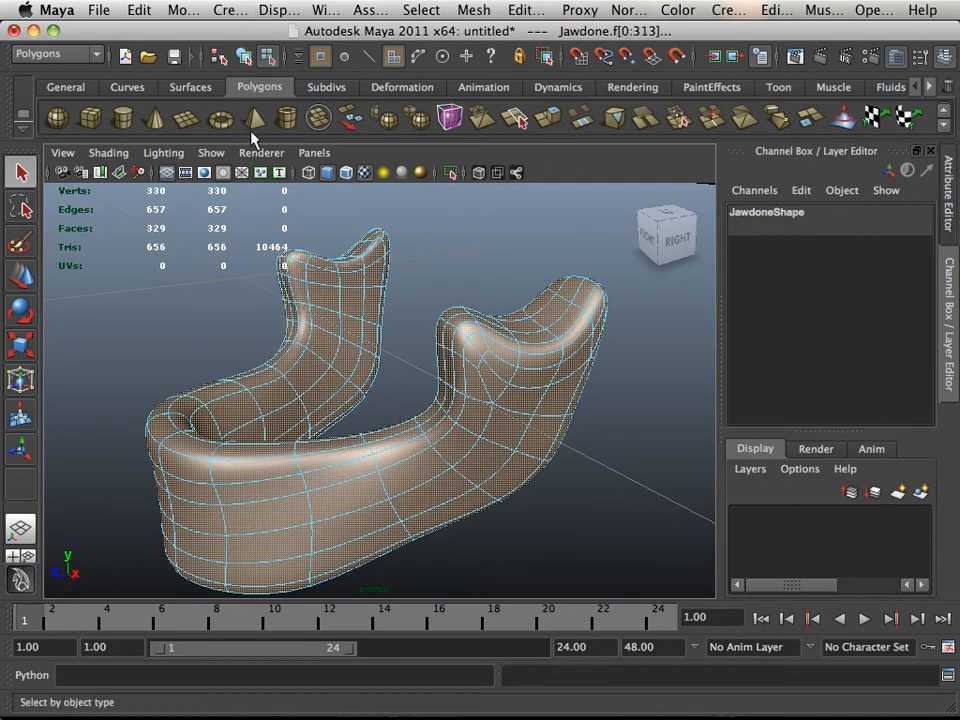